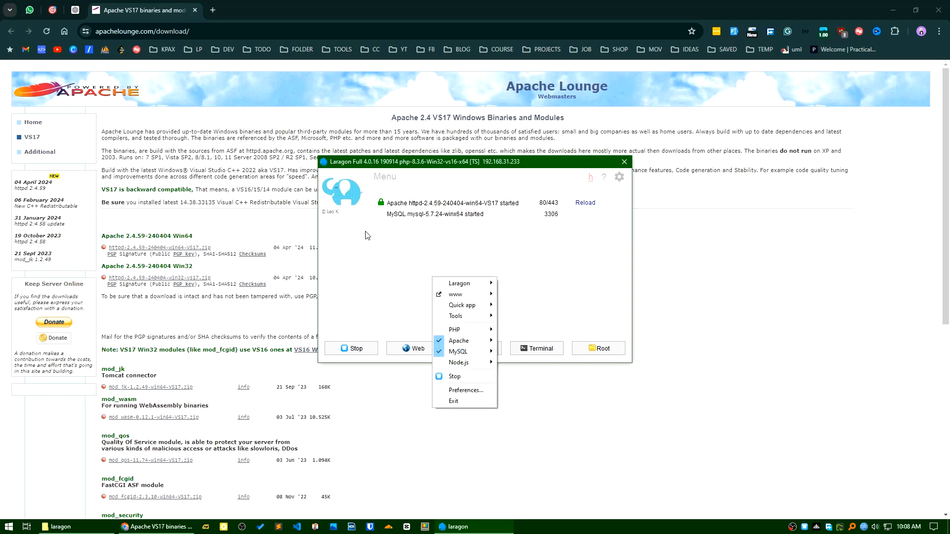
pyautogui.moveTo(552, 228)
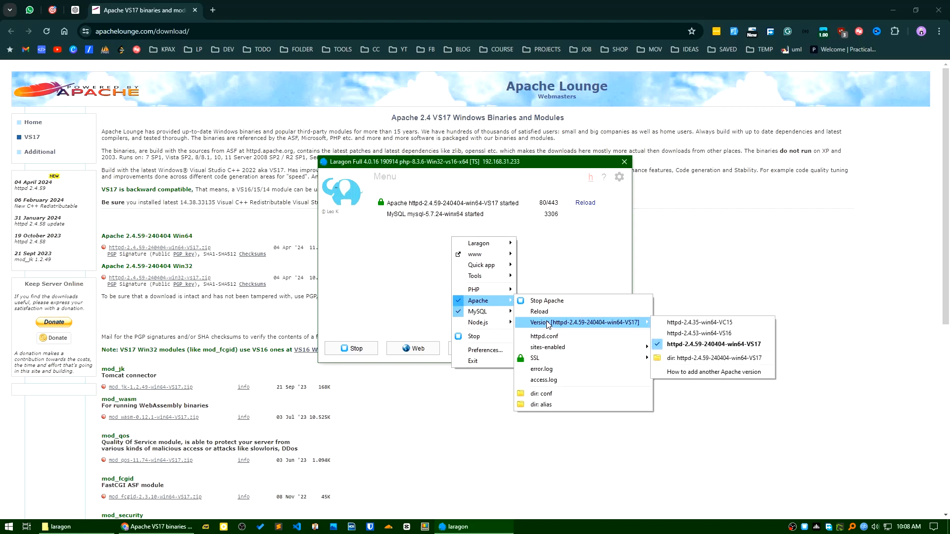
pyautogui.moveTo(711, 322)
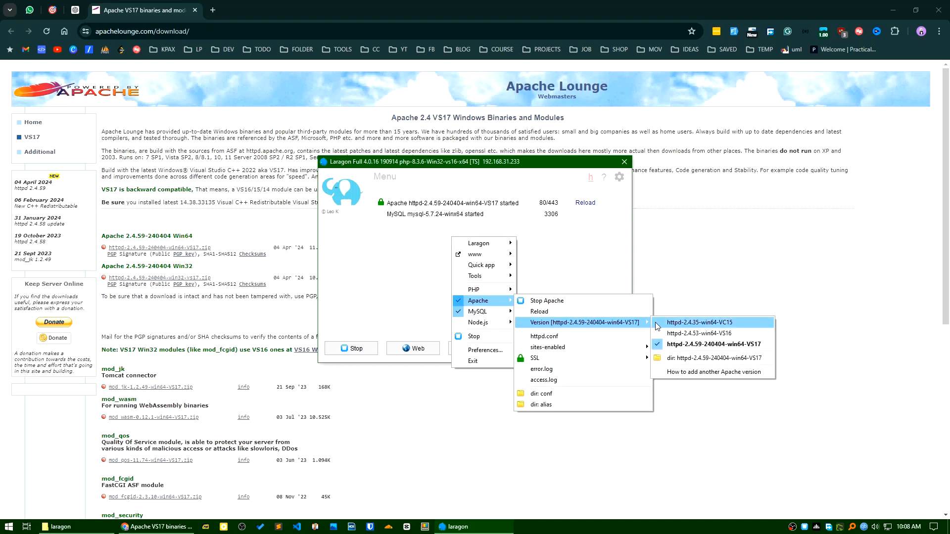
pyautogui.moveTo(675, 328)
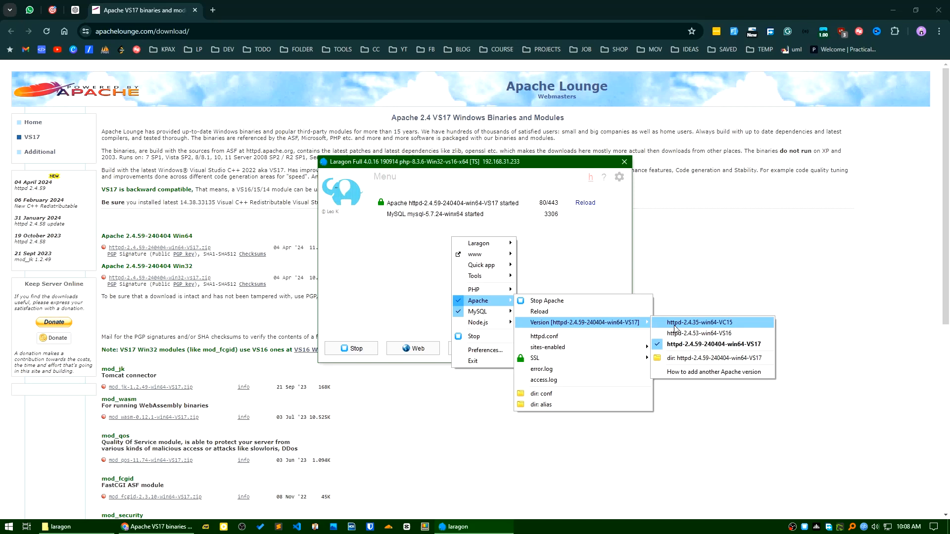
pyautogui.moveTo(698, 328)
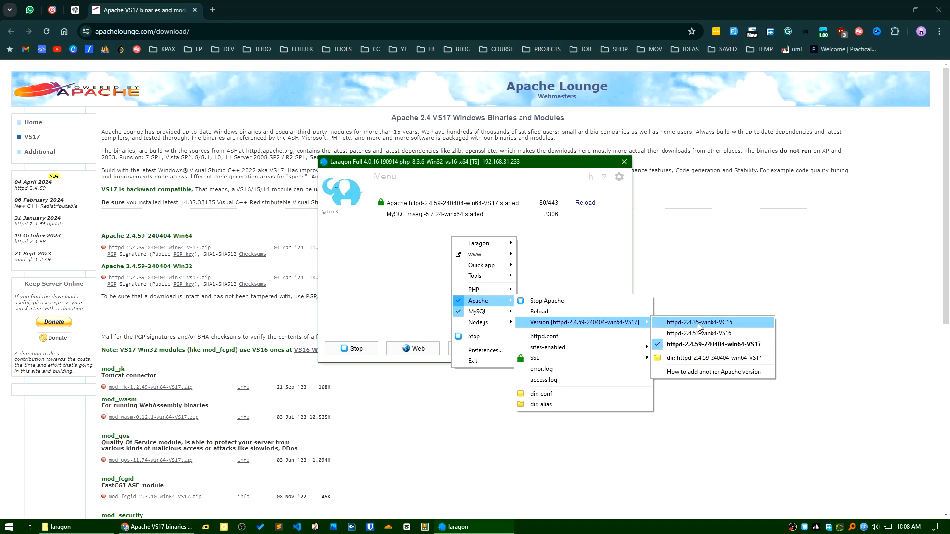
pyautogui.moveTo(696, 333)
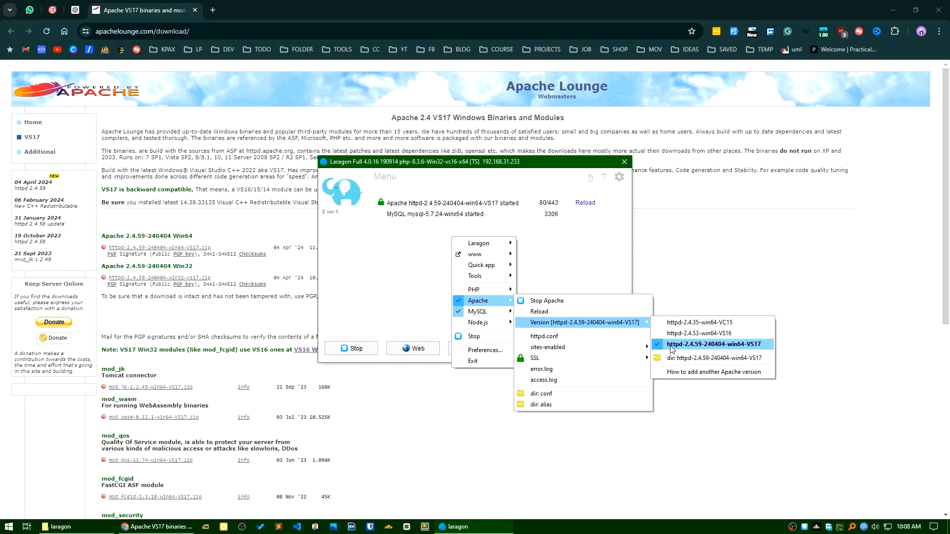
pyautogui.moveTo(702, 350)
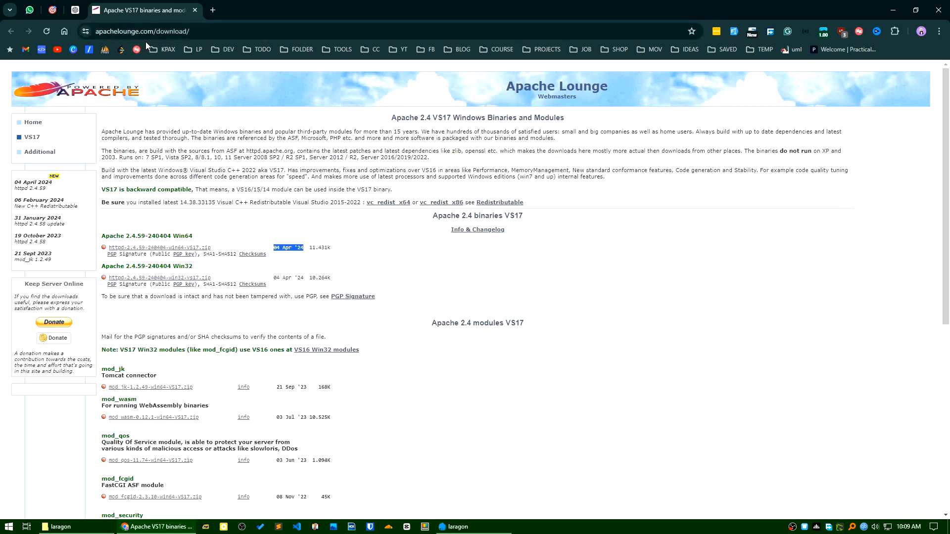
pyautogui.moveTo(197, 82)
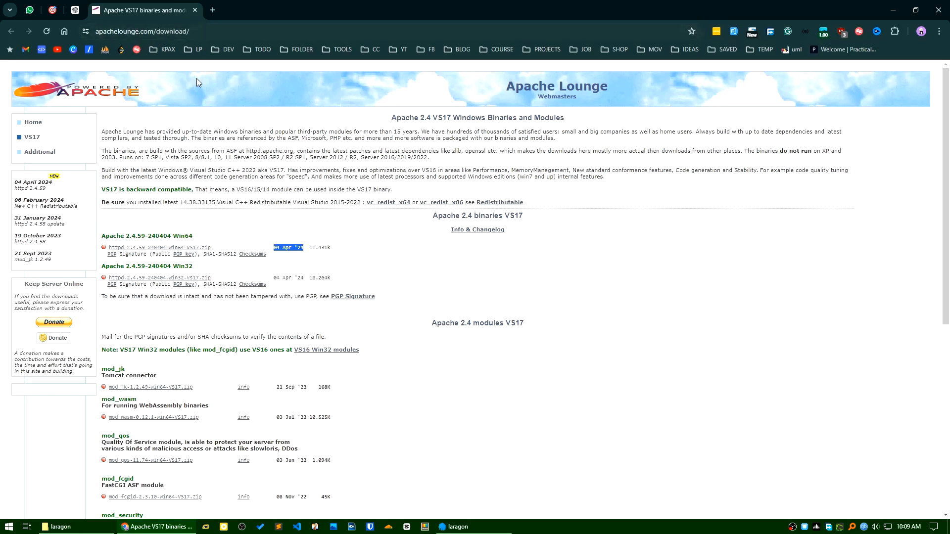
pyautogui.moveTo(157, 247)
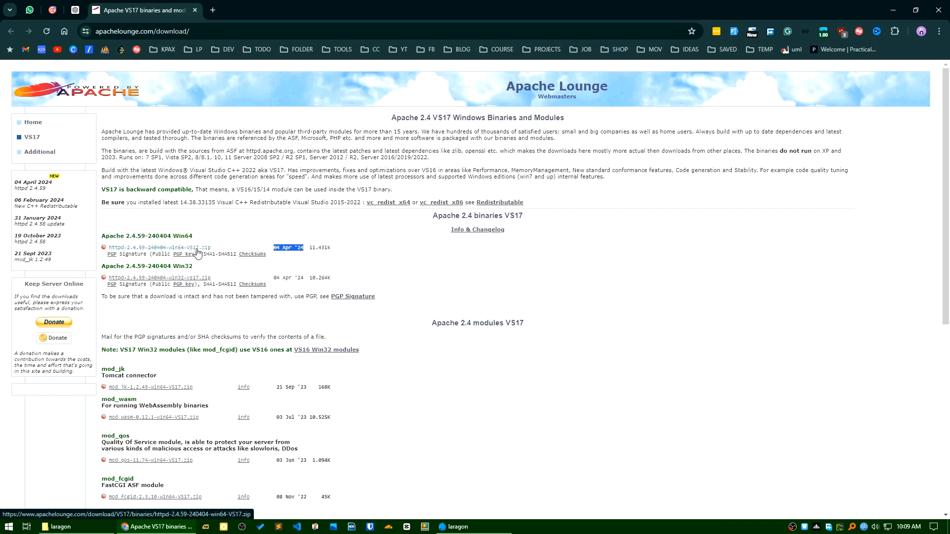
# Browse into laragon\bin\apache\httpd-2.4.59-240404-win64-VS17 and look over its unpacked Apache files.
pyautogui.click(58, 525)
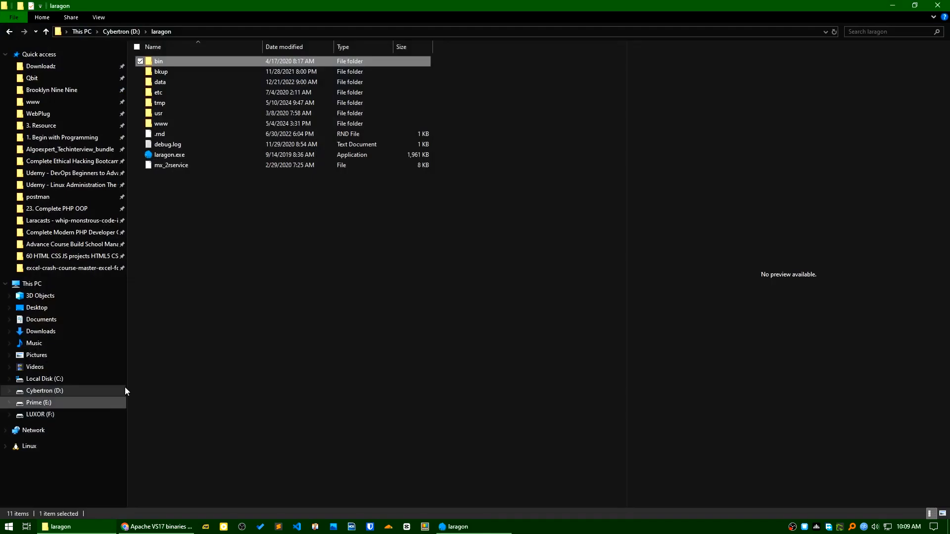
pyautogui.moveTo(220, 166)
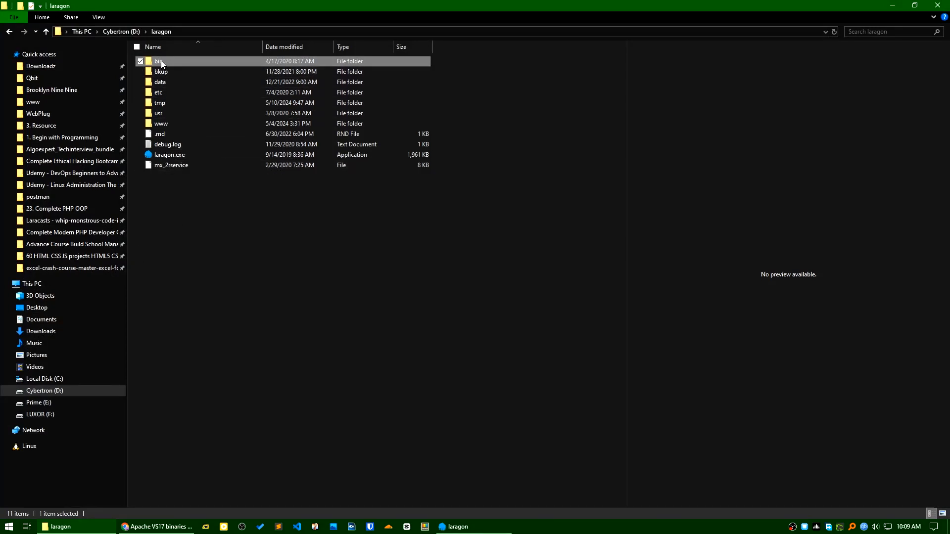
pyautogui.doubleClick(159, 61)
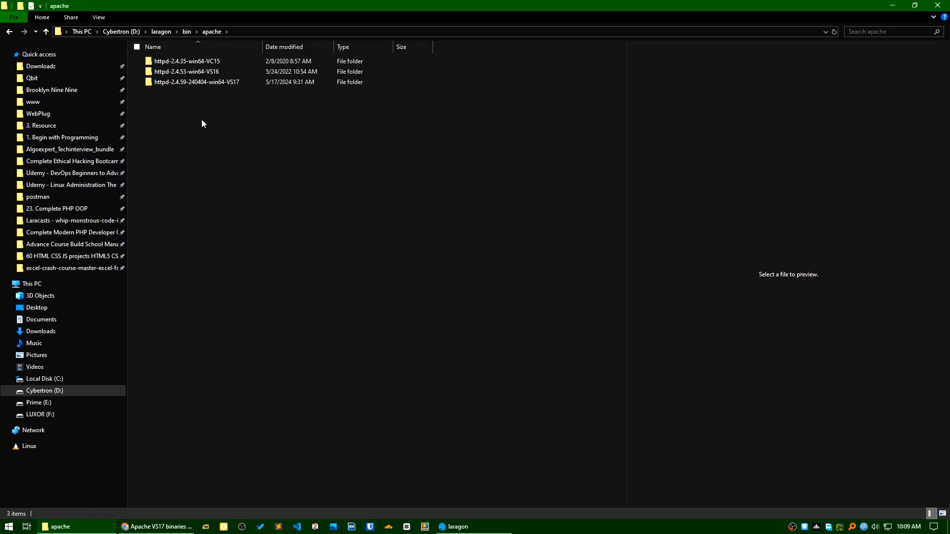
pyautogui.doubleClick(195, 82)
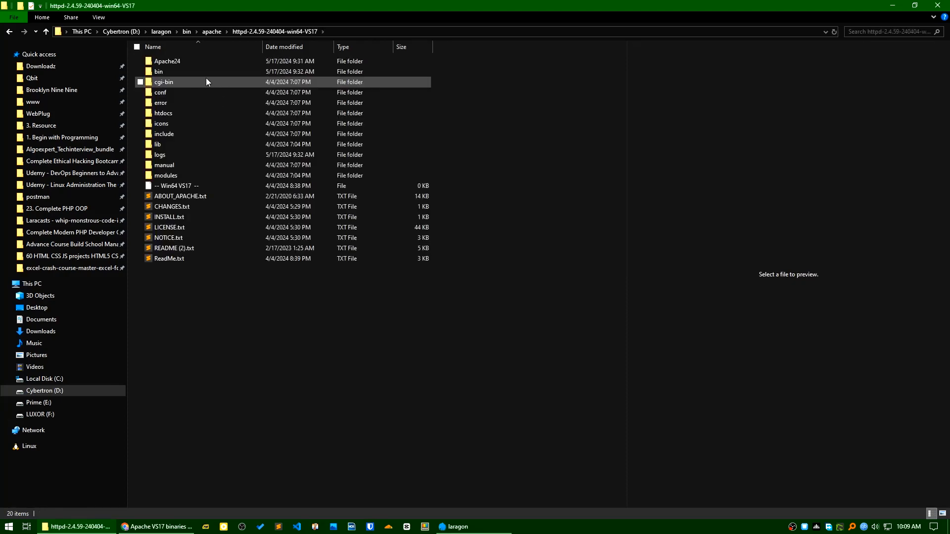
pyautogui.click(167, 61)
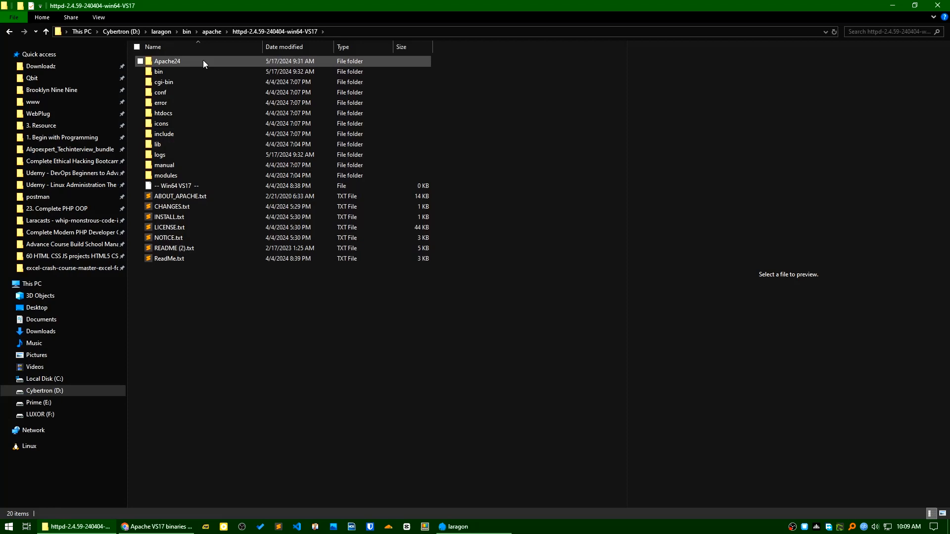
pyautogui.click(188, 124)
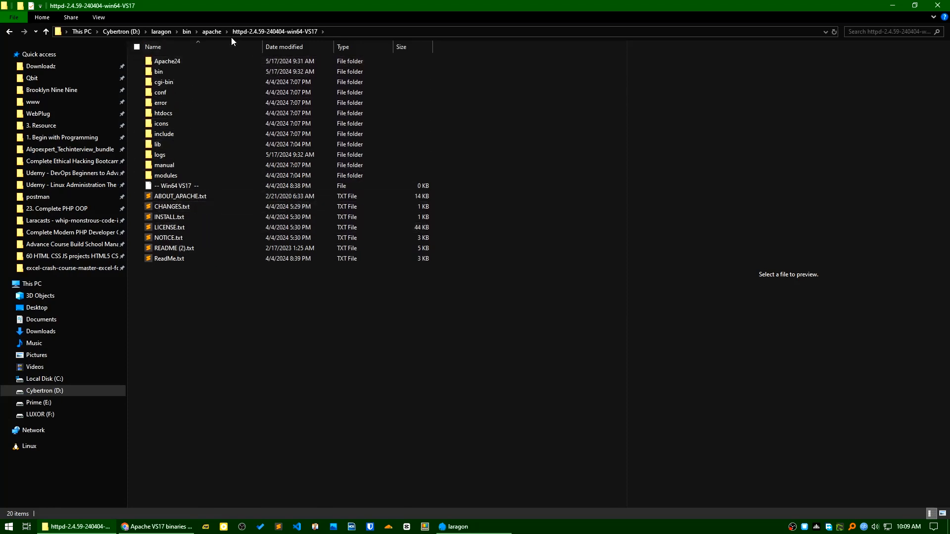
pyautogui.click(170, 259)
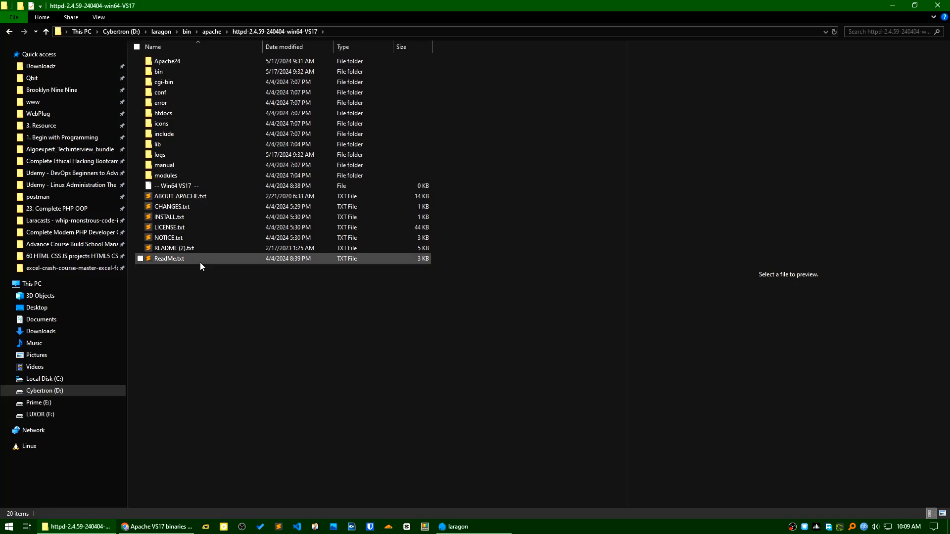
pyautogui.click(176, 61)
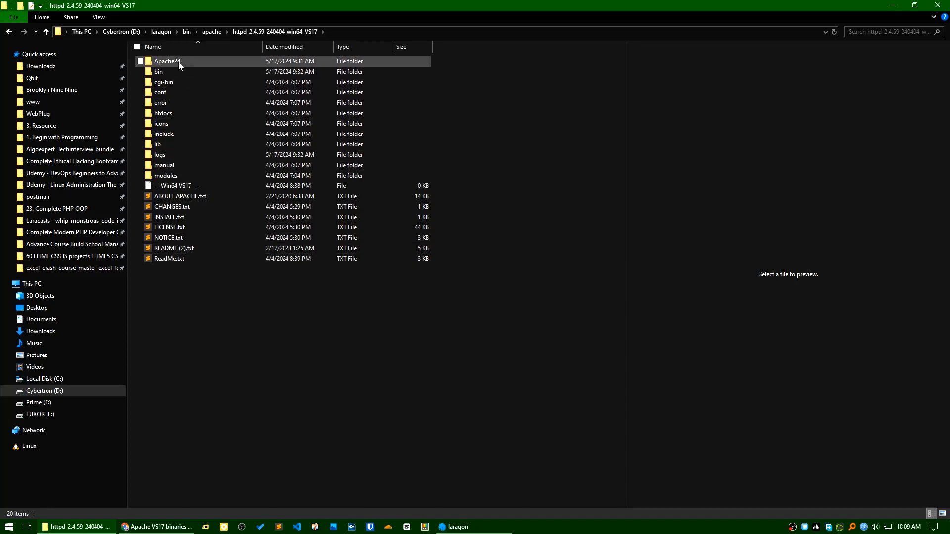
pyautogui.moveTo(169, 63)
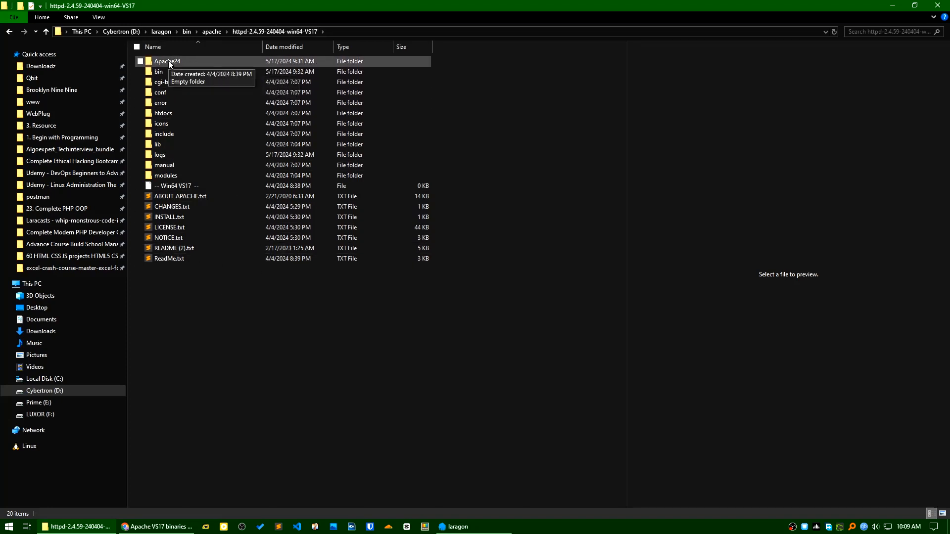
# Check the Apache24 subfolder is empty, then return up to the apache versions folder.
pyautogui.click(167, 60)
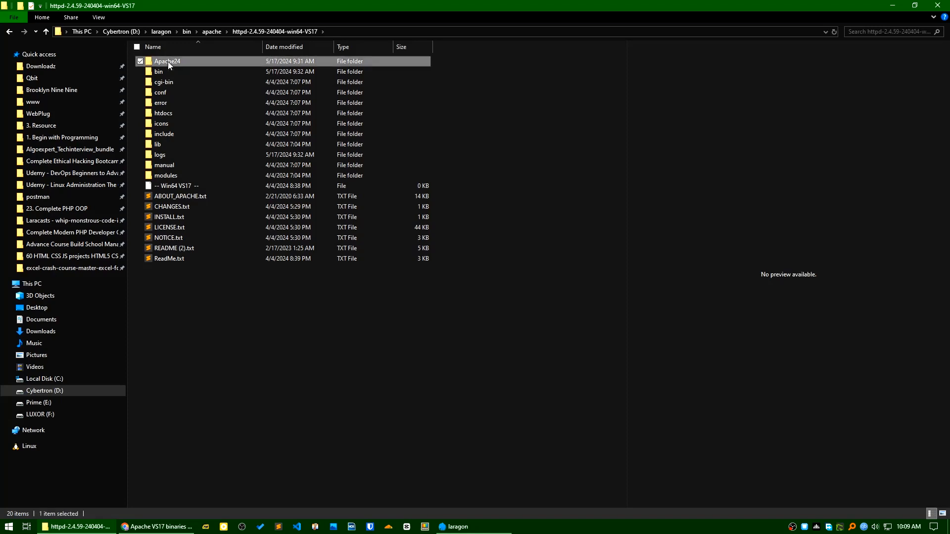
pyautogui.doubleClick(166, 60)
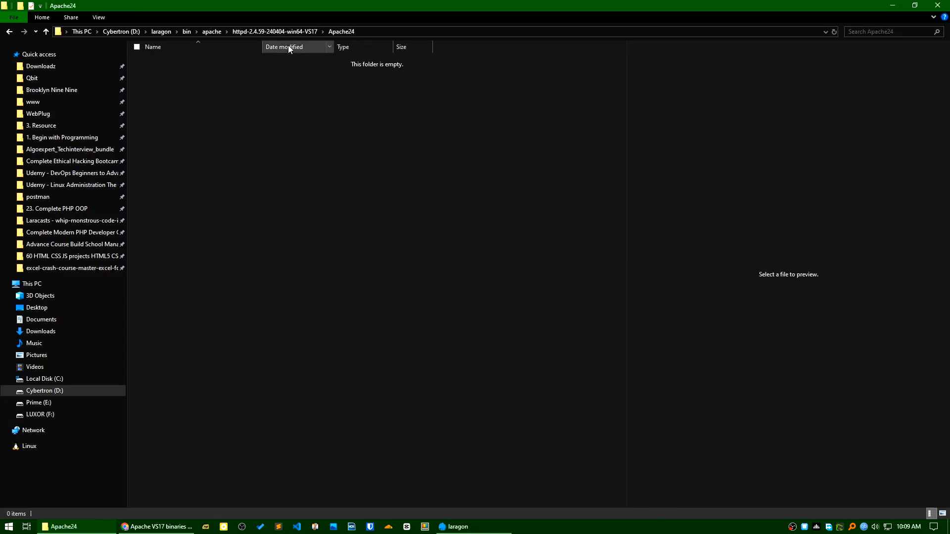
pyautogui.click(46, 31)
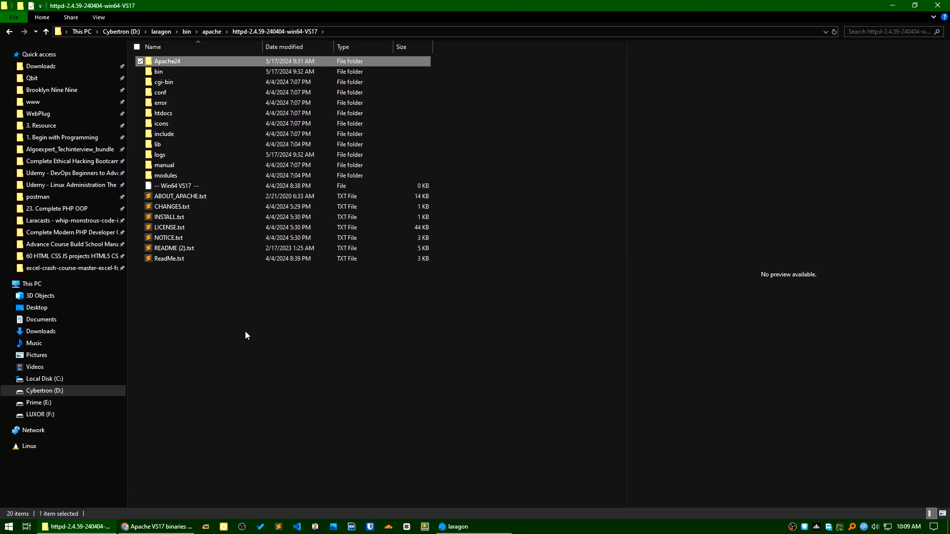
pyautogui.click(212, 32)
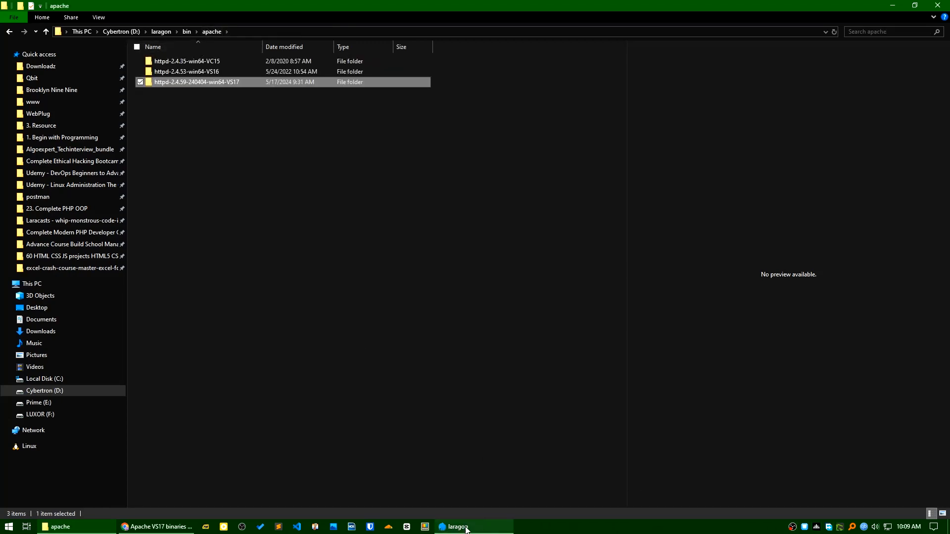
# Restore the Laragon window from the taskbar to verify the VS17 Apache build is active.
pyautogui.click(453, 526)
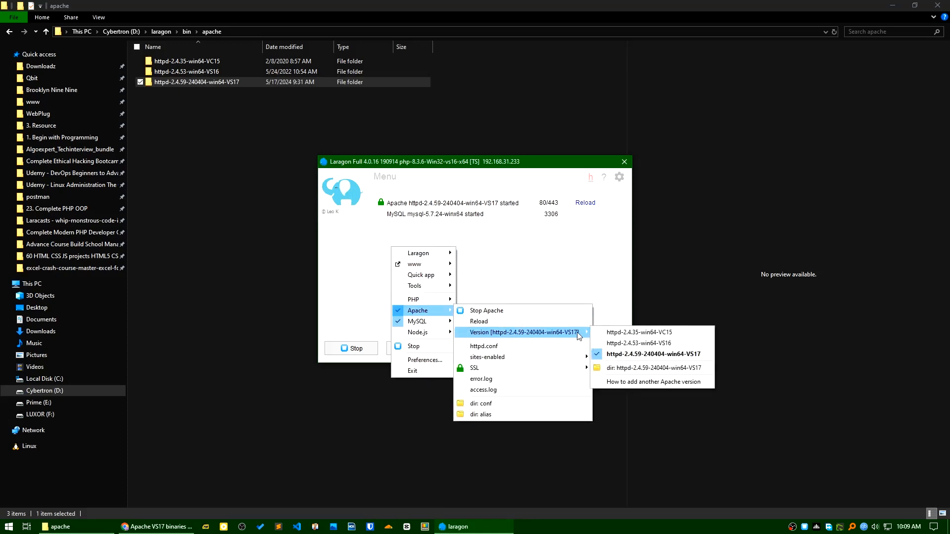
pyautogui.moveTo(639, 343)
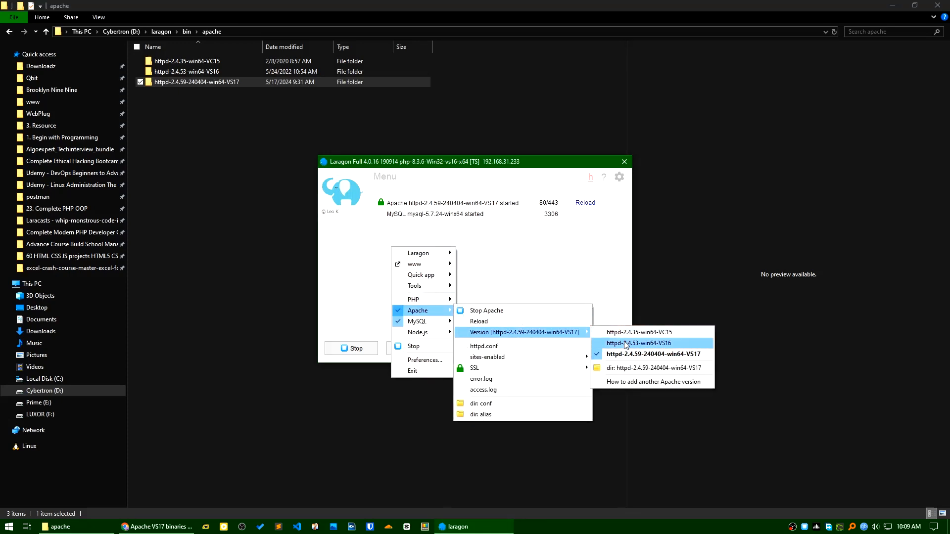
pyautogui.moveTo(544, 282)
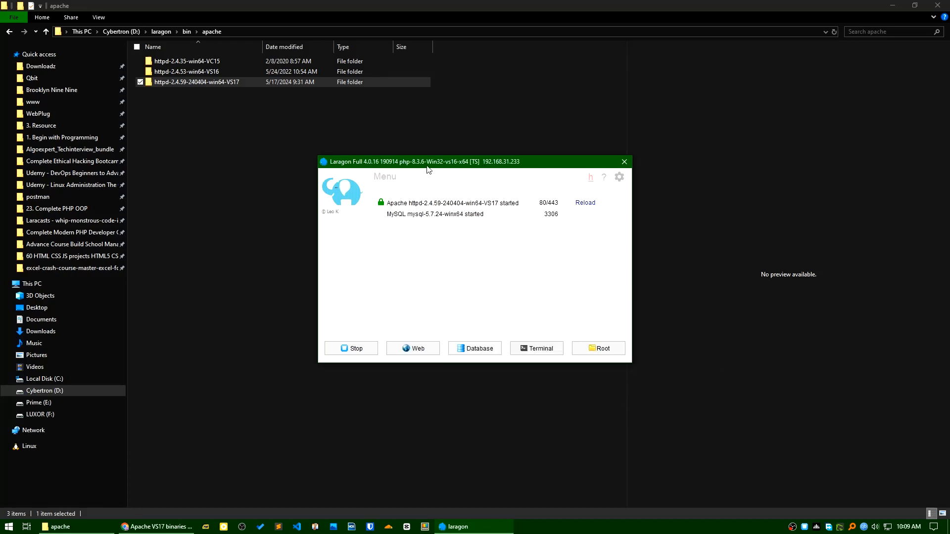
pyautogui.moveTo(434, 210)
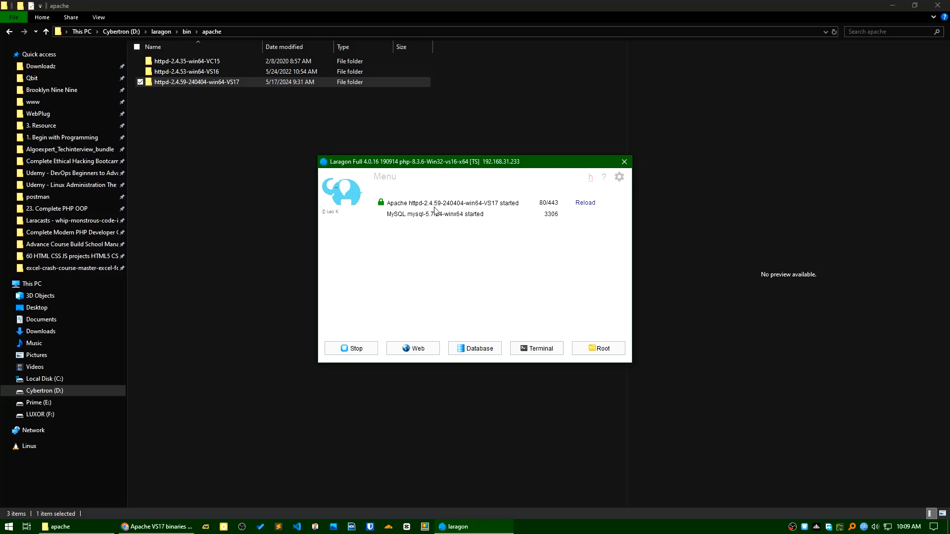
pyautogui.moveTo(509, 268)
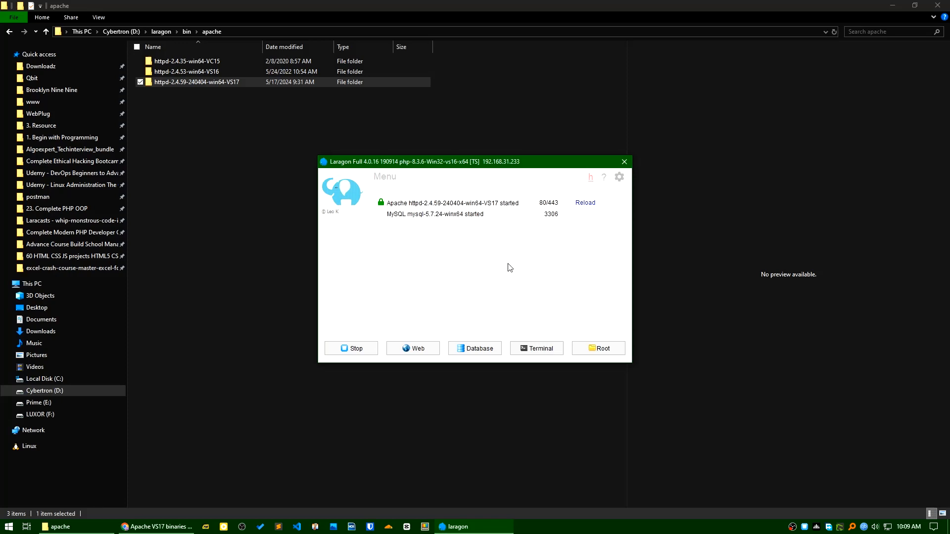
pyautogui.moveTo(488, 262)
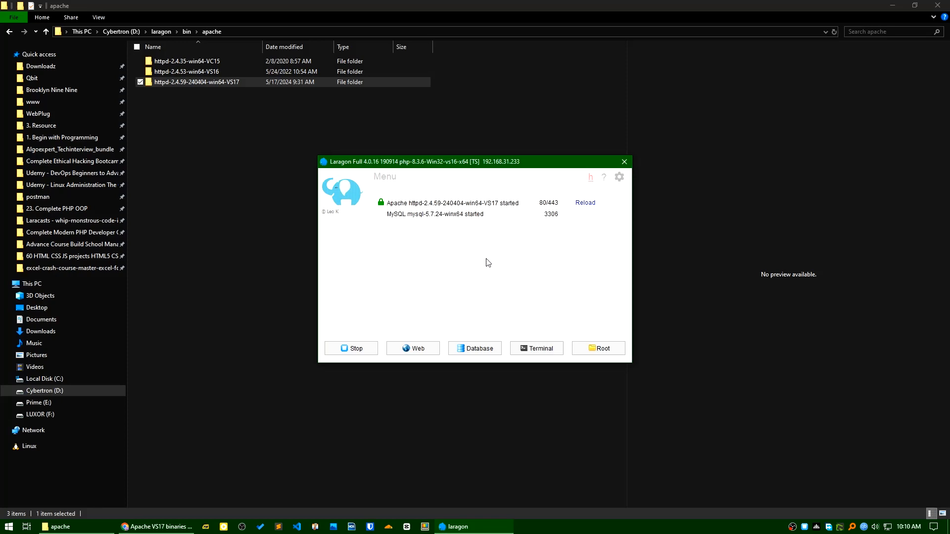
pyautogui.moveTo(469, 266)
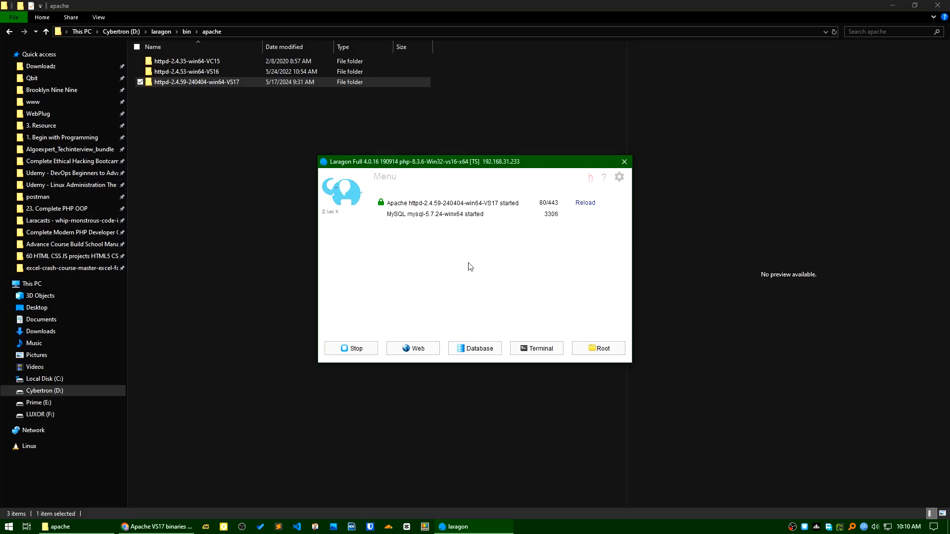